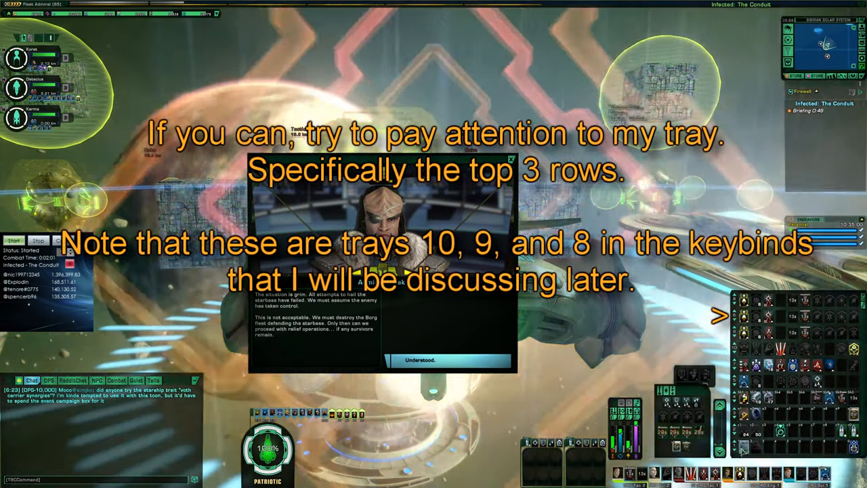
Complete the Infected: The Conduit operation and reach the Available Rewards window
click(419, 359)
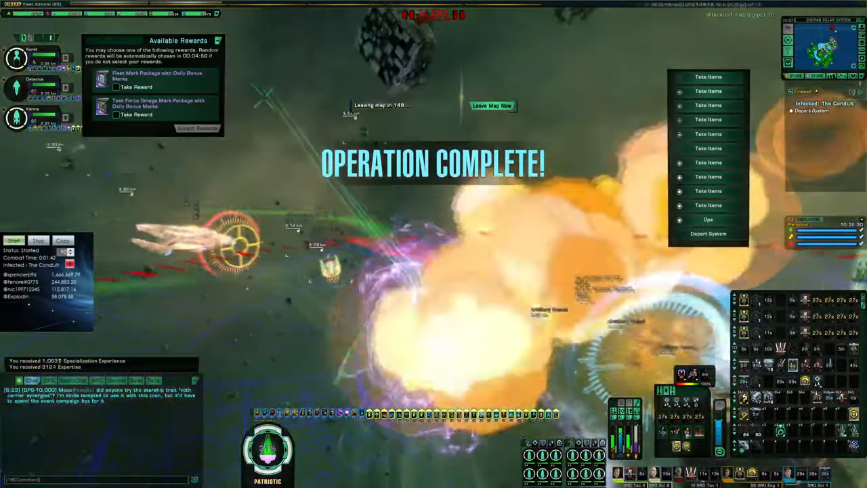
Bring up Admiral D'Vak's debrief with the Scoring and Depart System options
click(116, 114)
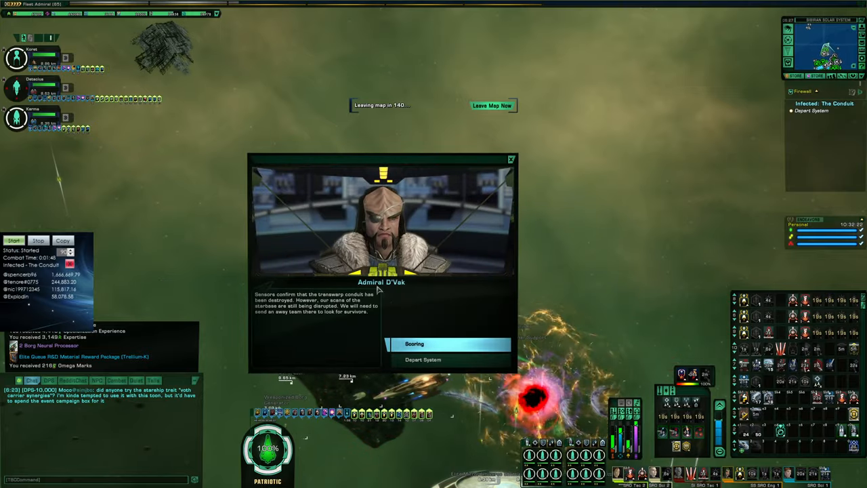
click(512, 159)
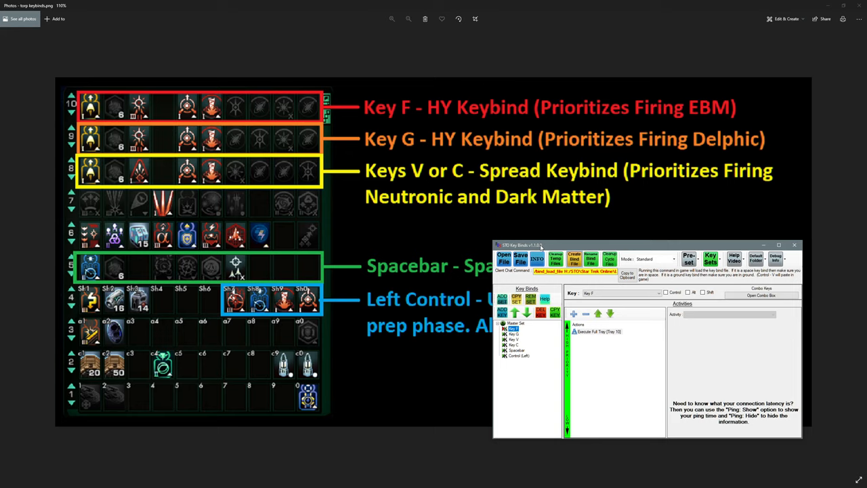
mouse_move(652, 266)
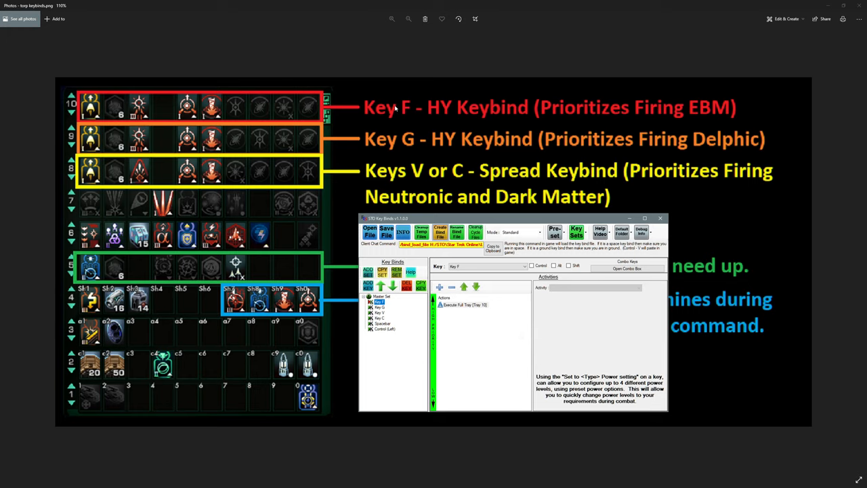
mouse_move(403, 113)
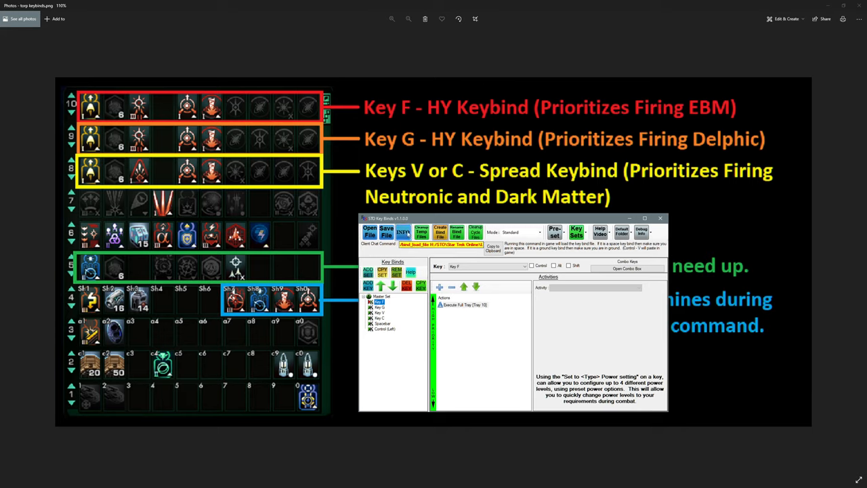
Show torp keybinds.png beside Key F's Execute Full Tray action on tray 10
click(464, 305)
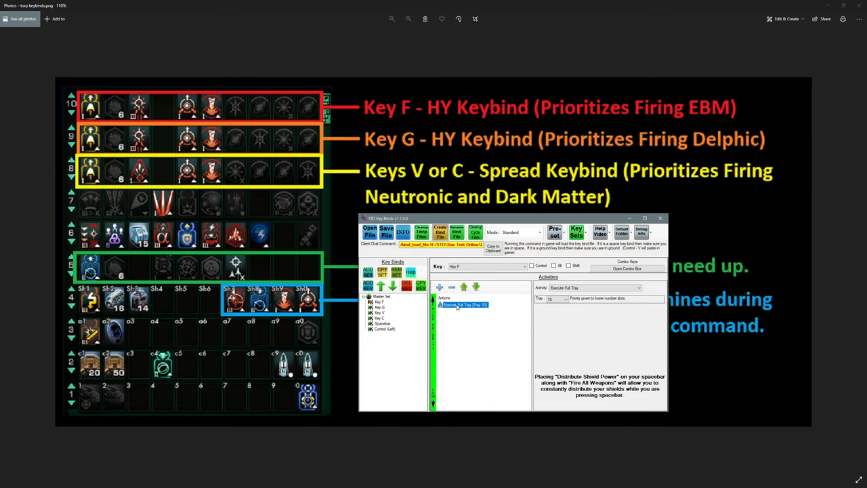
mouse_move(569, 7)
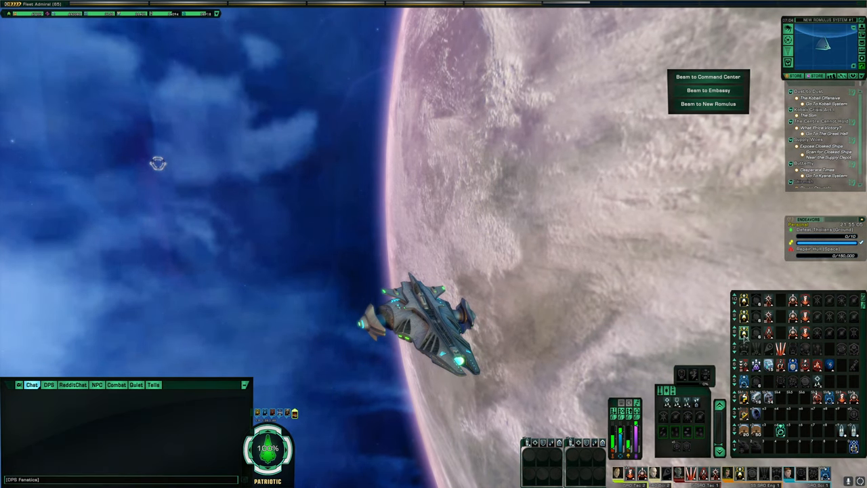
mouse_move(743, 302)
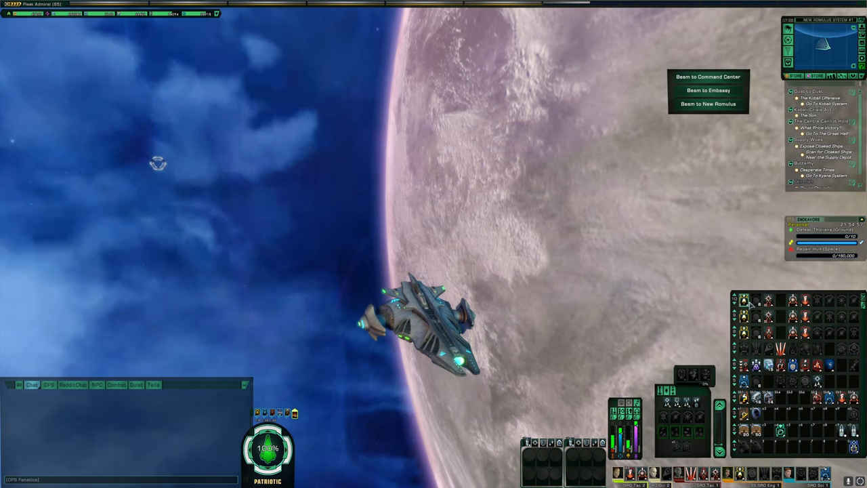
mouse_move(743, 303)
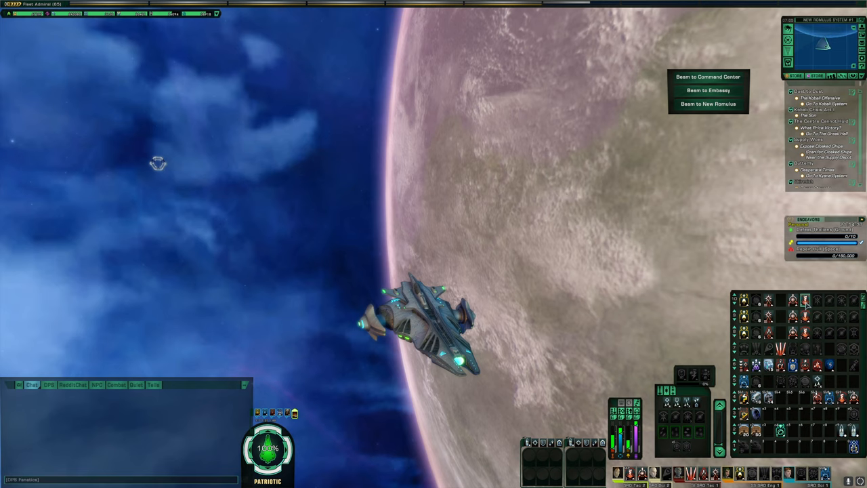
mouse_move(816, 302)
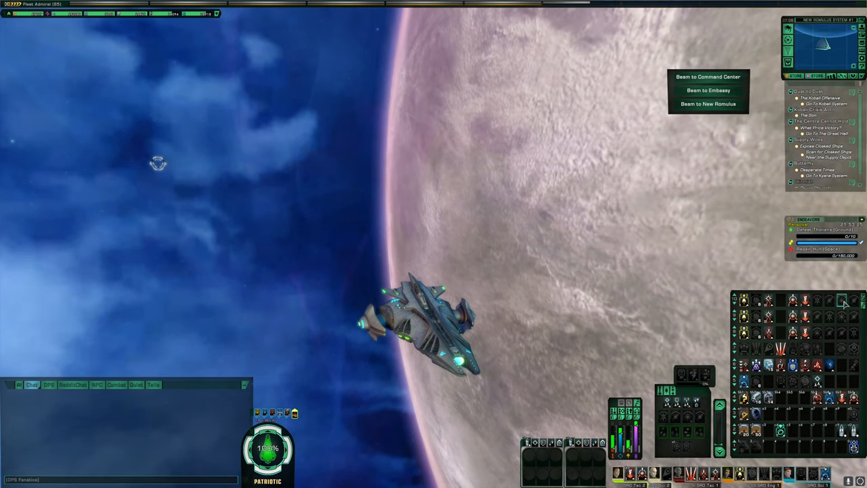
mouse_move(843, 303)
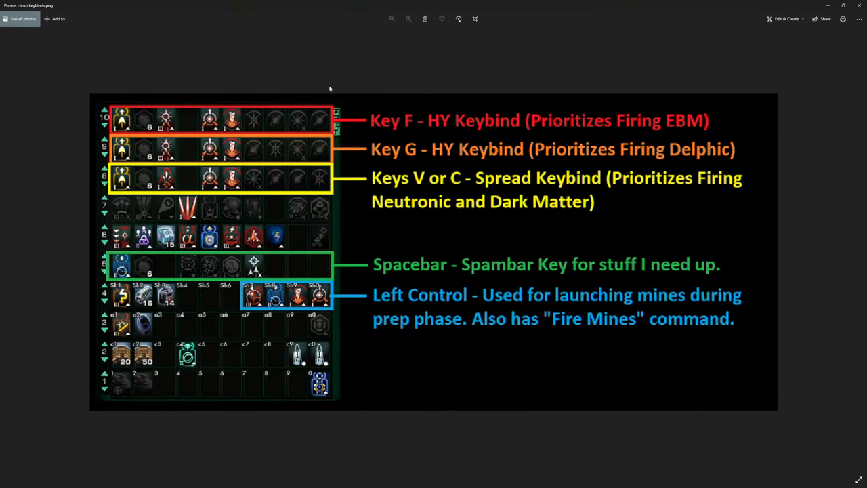
mouse_move(418, 125)
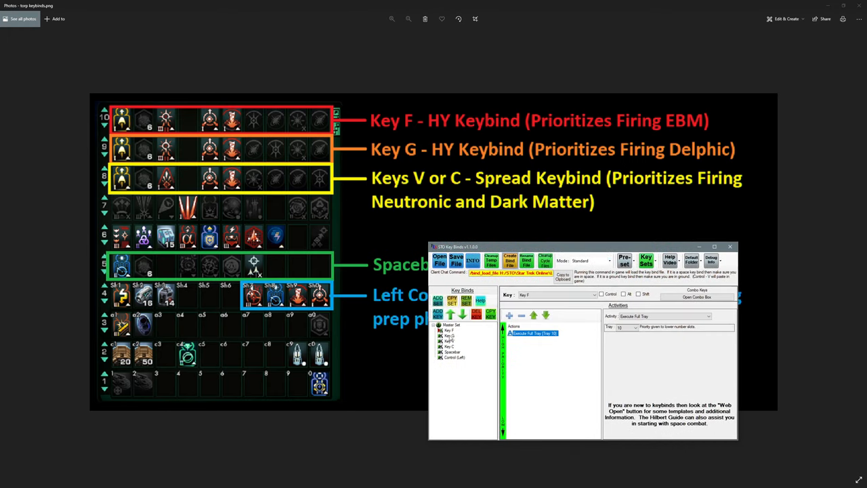
Select Key G and view its Execute Full Tray action on tray 9
click(448, 335)
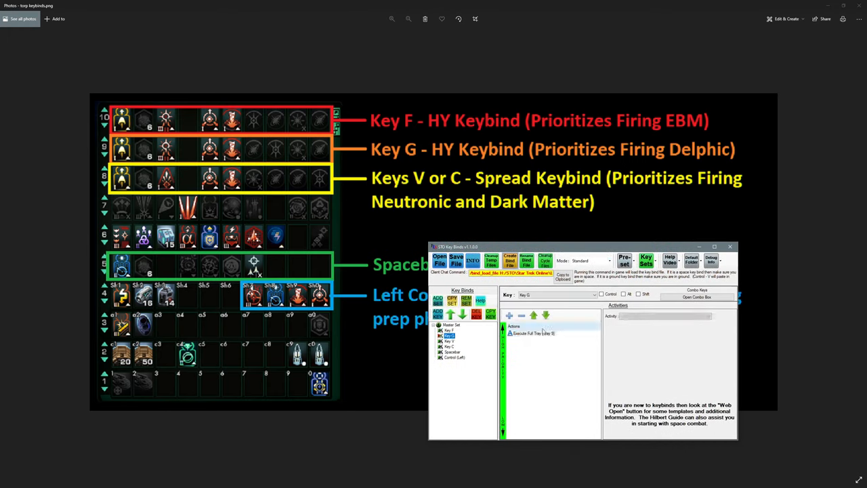
click(533, 332)
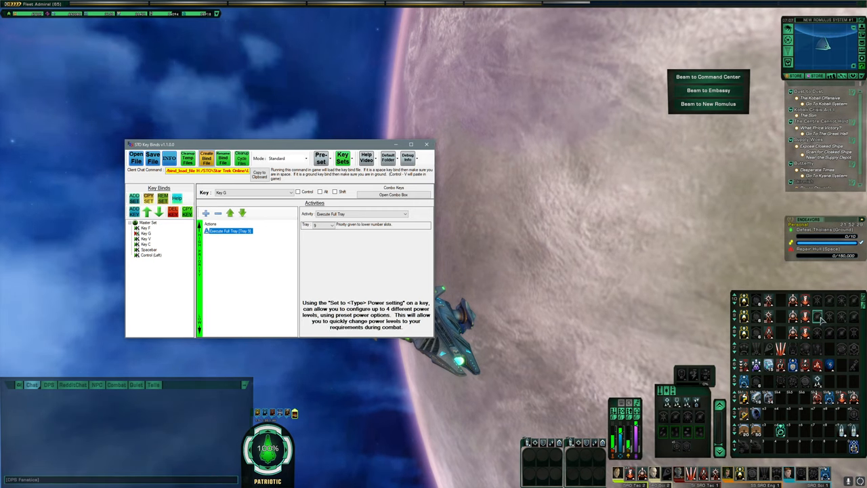
mouse_move(821, 318)
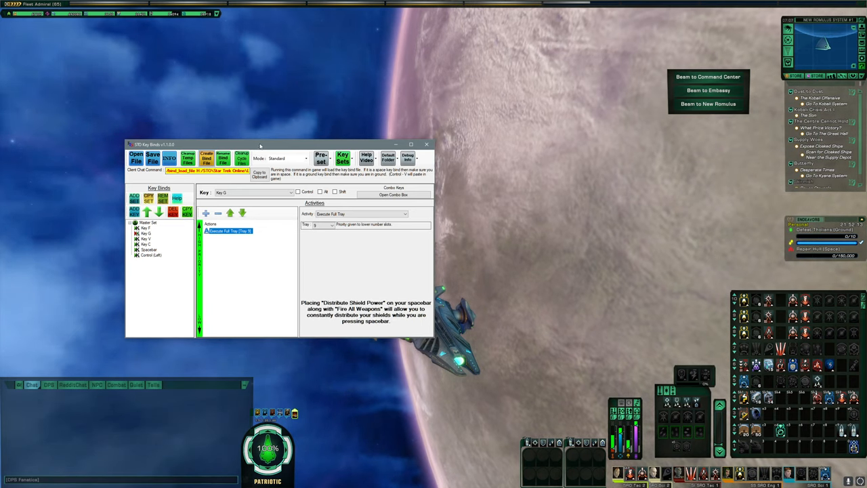
Close the Photos viewer, leaving Key G's tray 9 bind over Star Trek Online
click(427, 144)
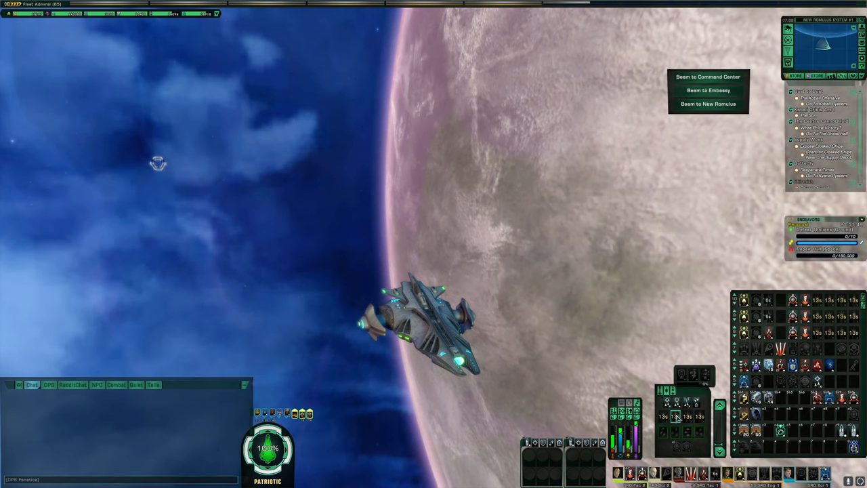
mouse_move(677, 416)
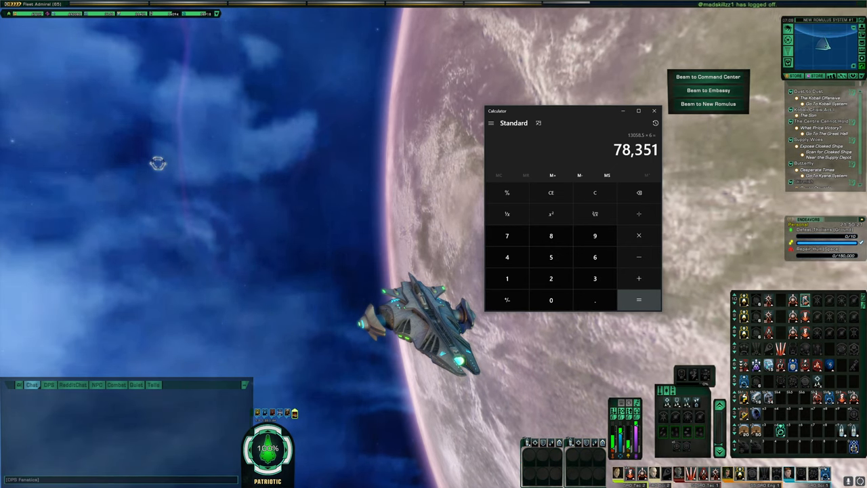
Drag the Calculator showing 78,351 left, then return to the torpedo keybinds image
drag(572, 110, 292, 146)
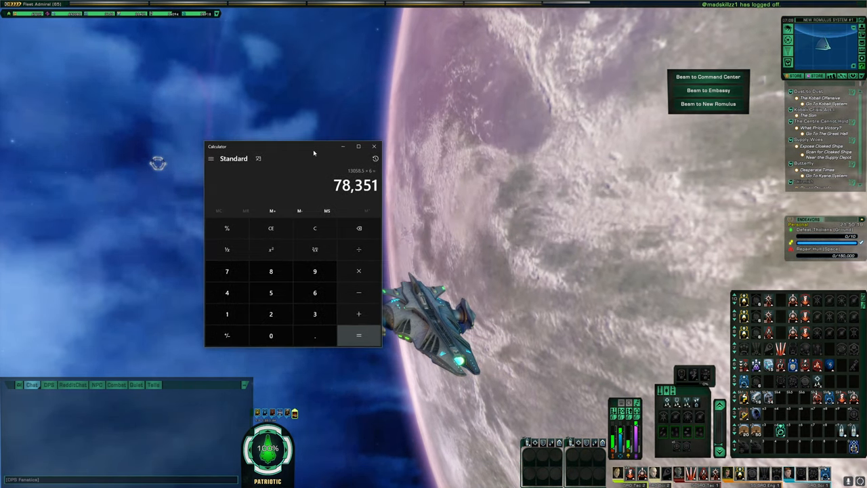
click(374, 146)
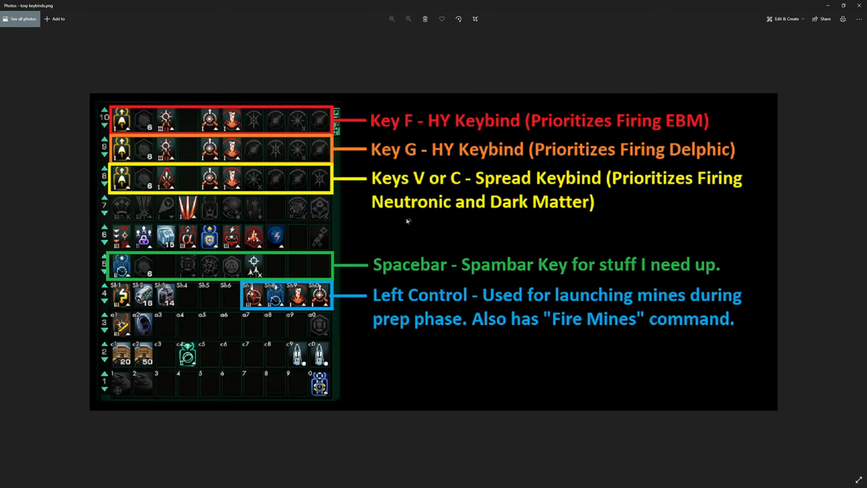
mouse_move(485, 182)
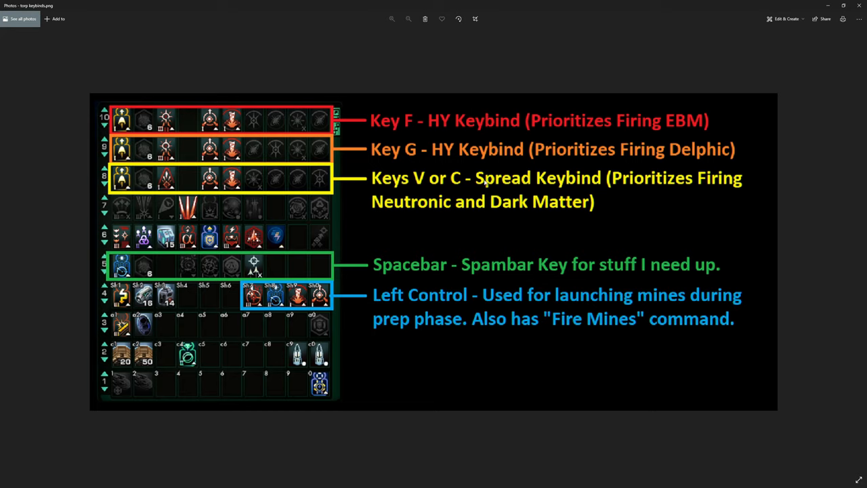
mouse_move(142, 70)
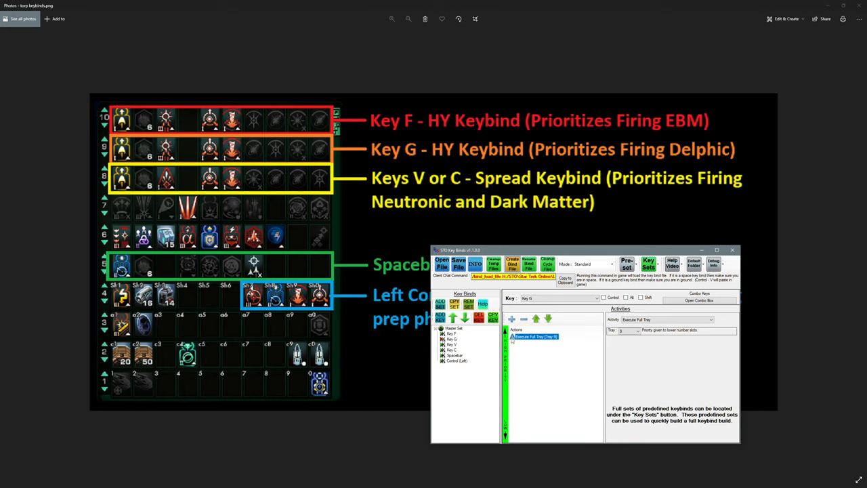
Select Key V and inspect its Execute Full Tray firing action
click(450, 344)
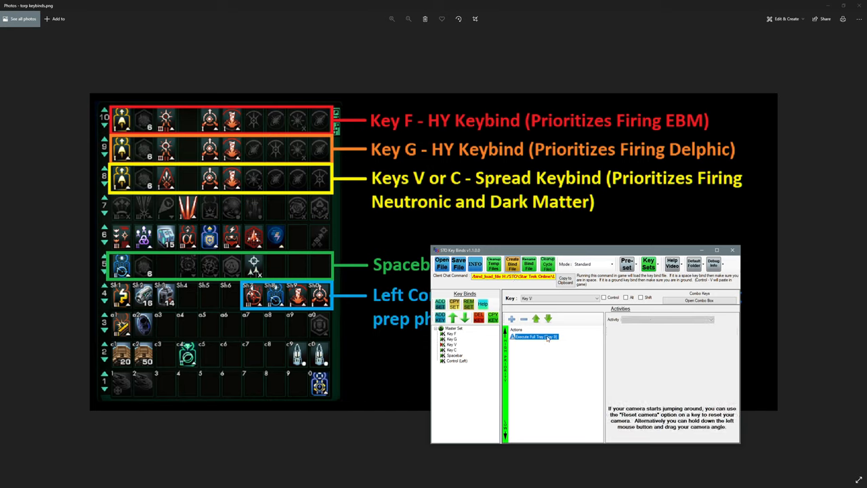
click(536, 336)
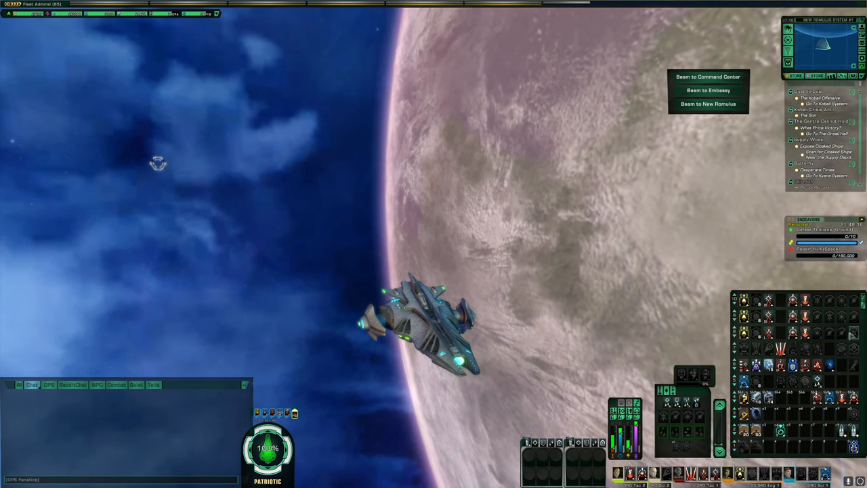
mouse_move(854, 332)
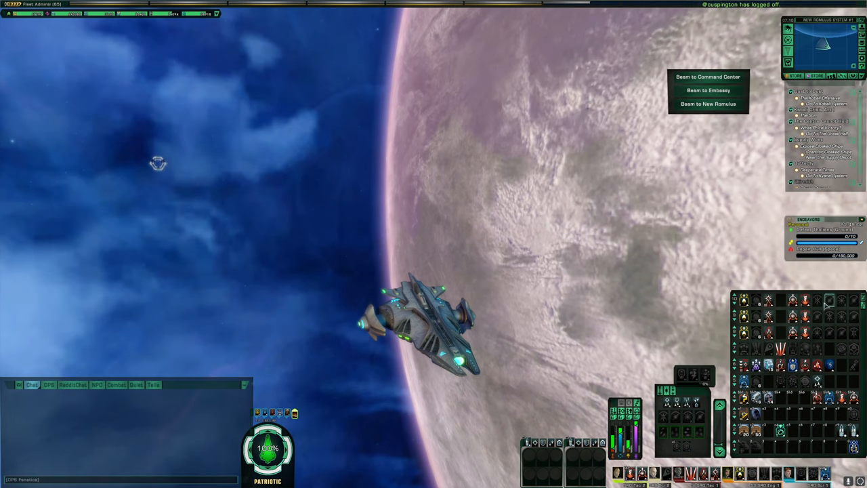
mouse_move(817, 301)
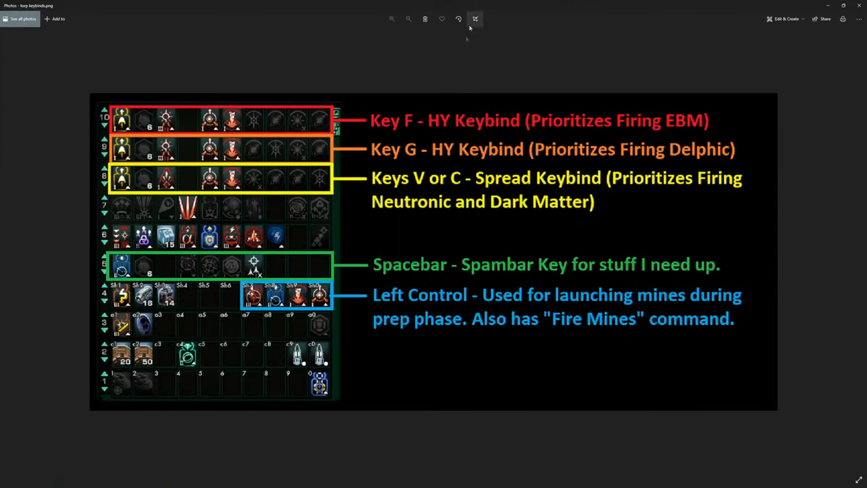
mouse_move(422, 152)
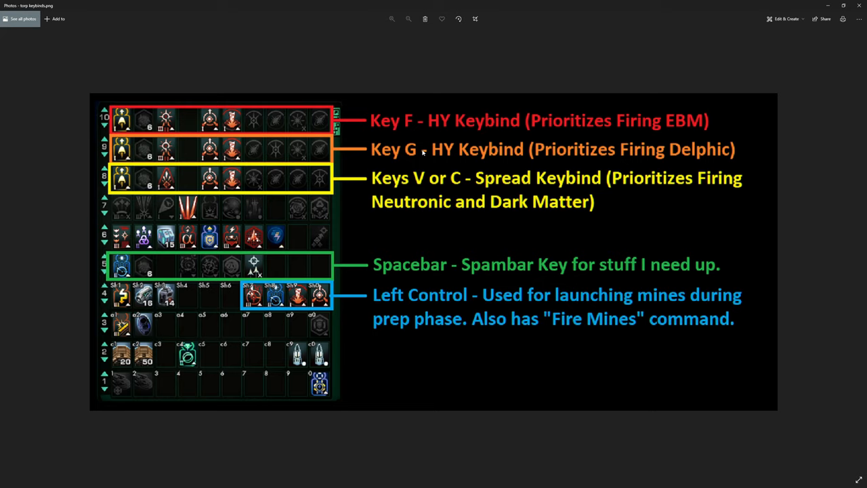
mouse_move(382, 191)
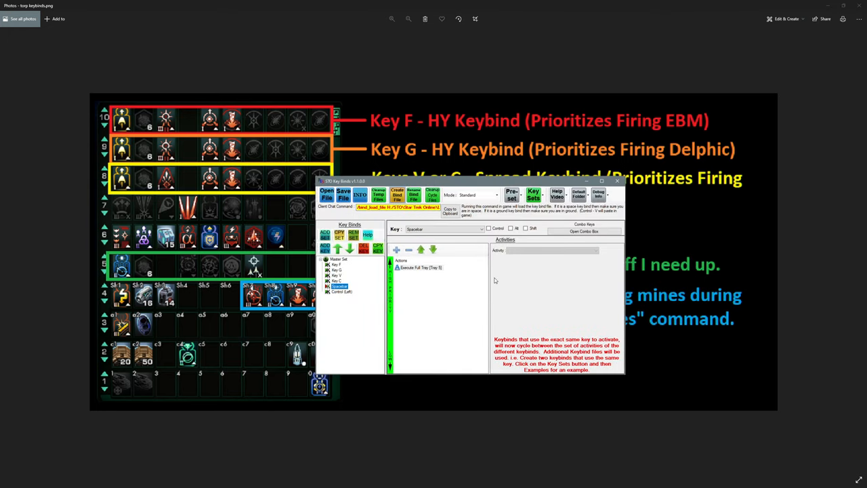
mouse_move(494, 281)
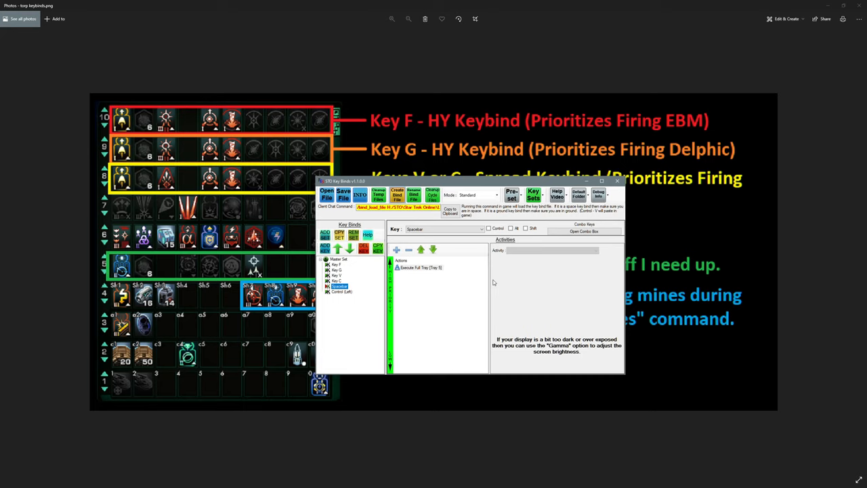
mouse_move(416, 290)
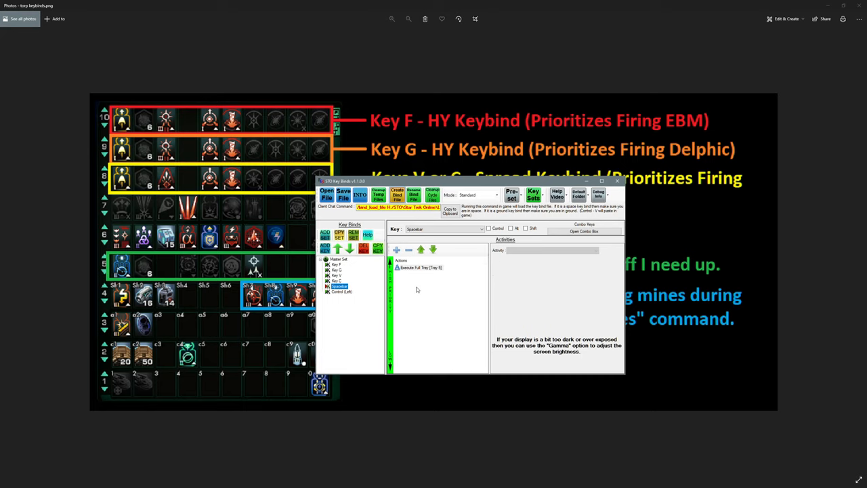
mouse_move(430, 300)
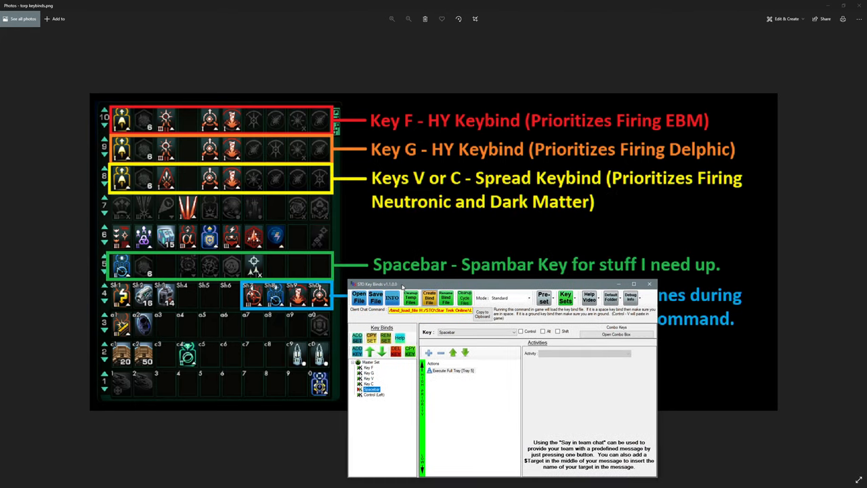
mouse_move(483, 291)
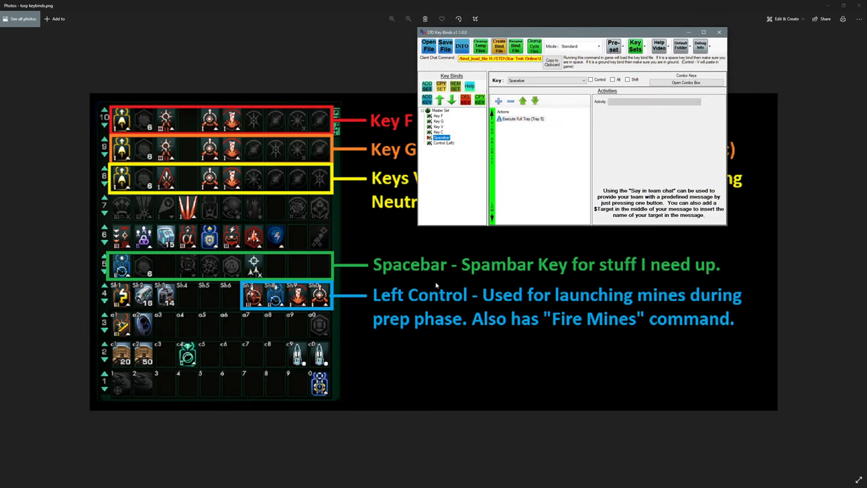
mouse_move(438, 281)
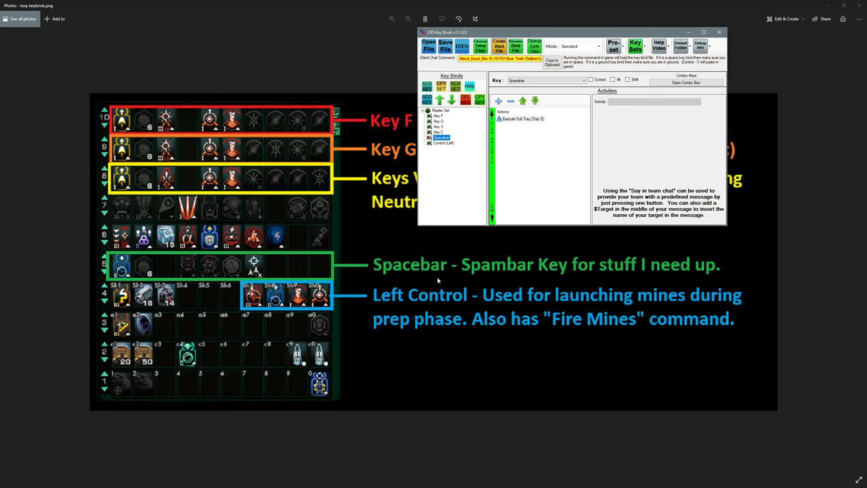
Select Left Control, then view Fire all Mines and Execute Partial Tray (tray 4, slots 7-10)
click(443, 142)
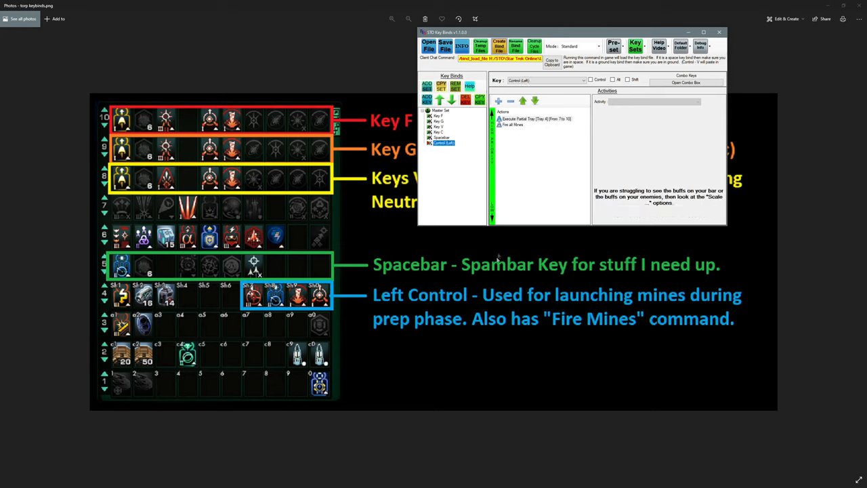
click(513, 125)
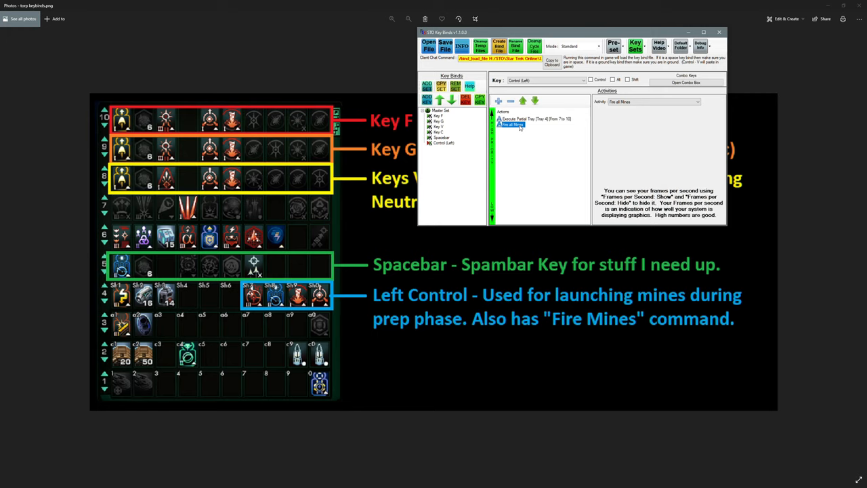
click(535, 118)
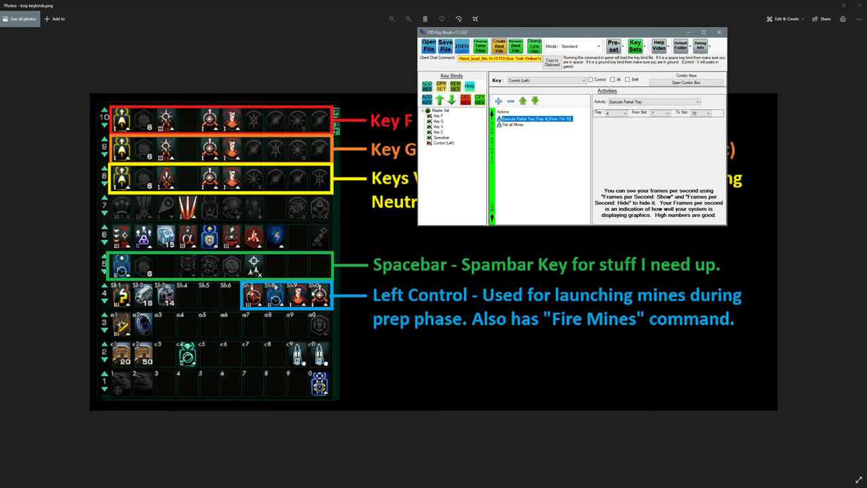
mouse_move(317, 291)
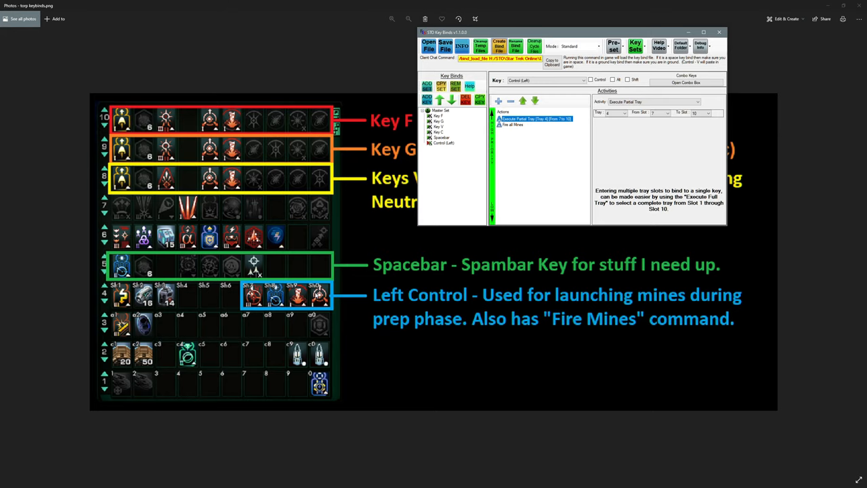
mouse_move(263, 113)
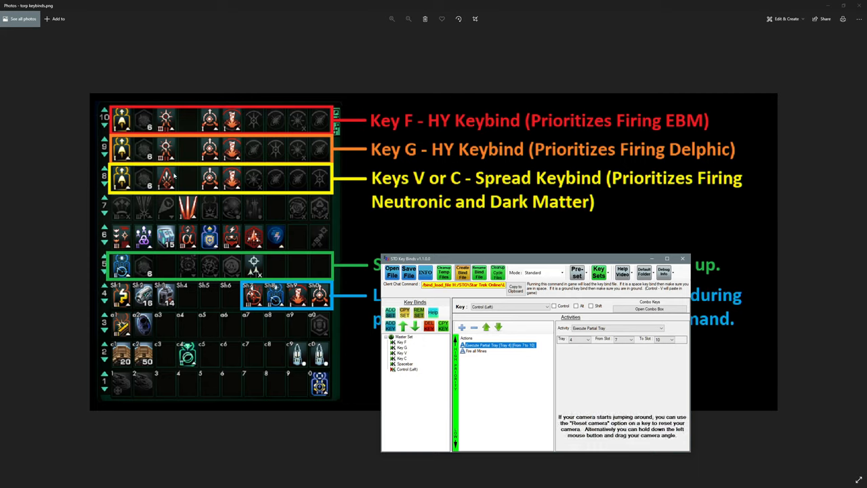
mouse_move(166, 176)
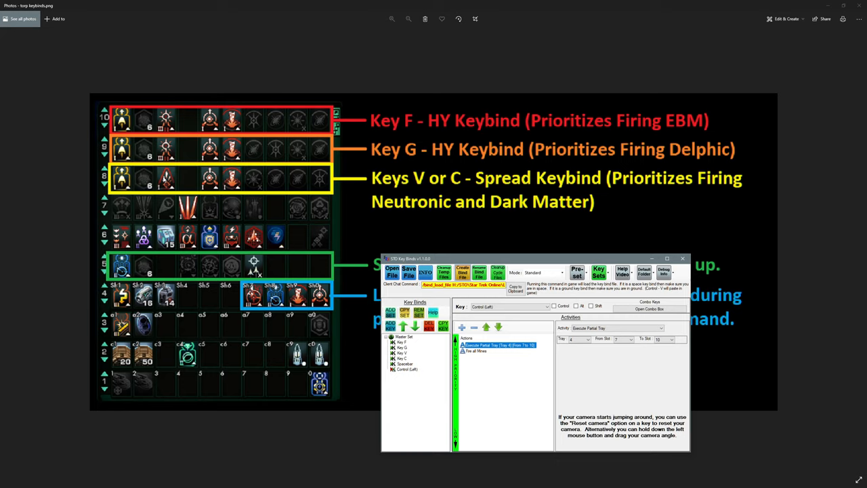
mouse_move(424, 223)
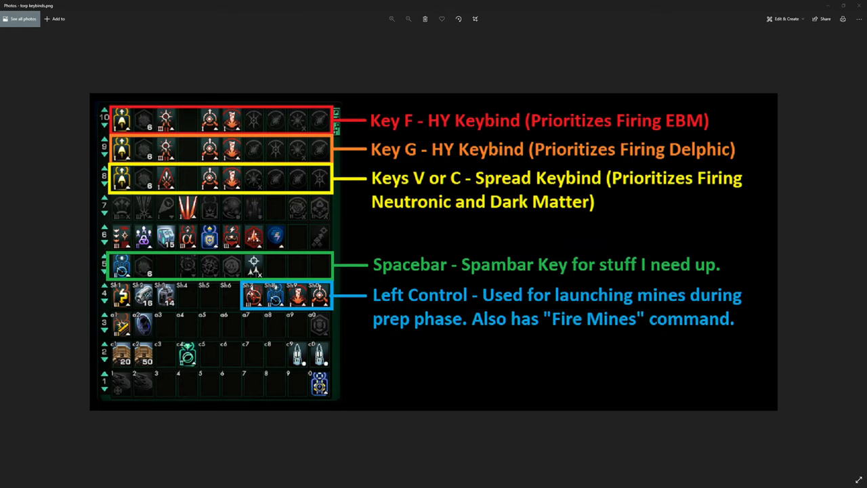
mouse_move(551, 3)
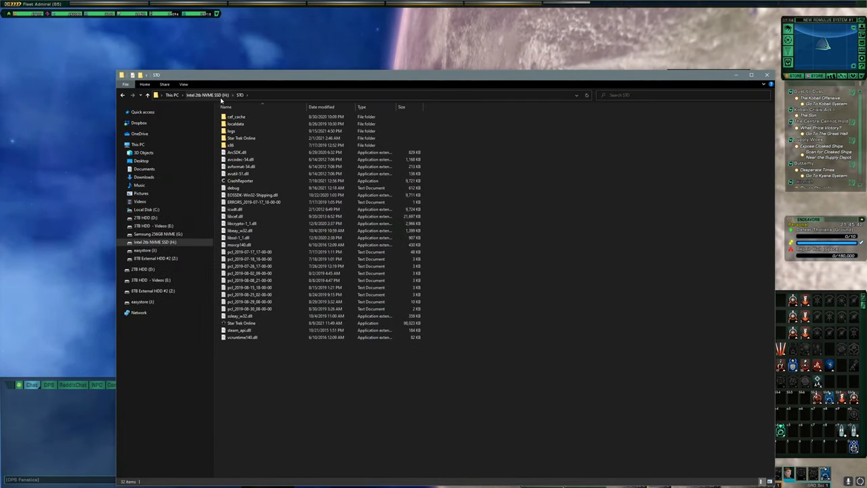
Drill into the Star Trek Online folder and then its Live subfolder
double_click(242, 138)
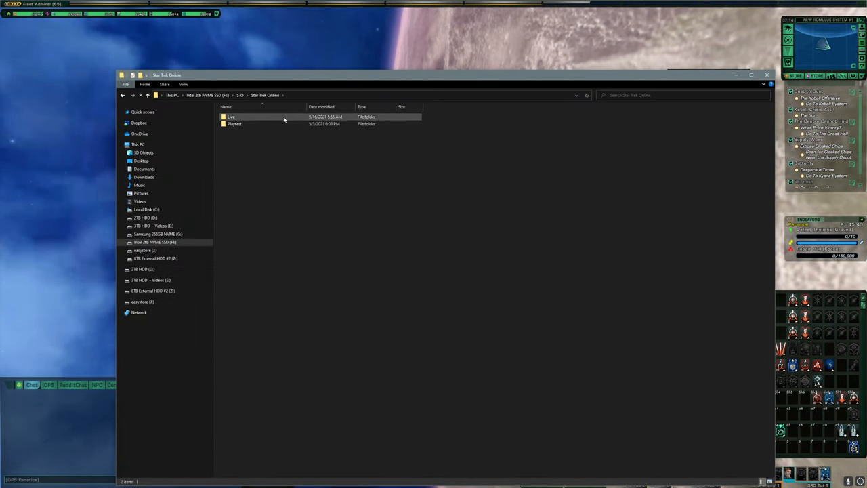
double_click(232, 116)
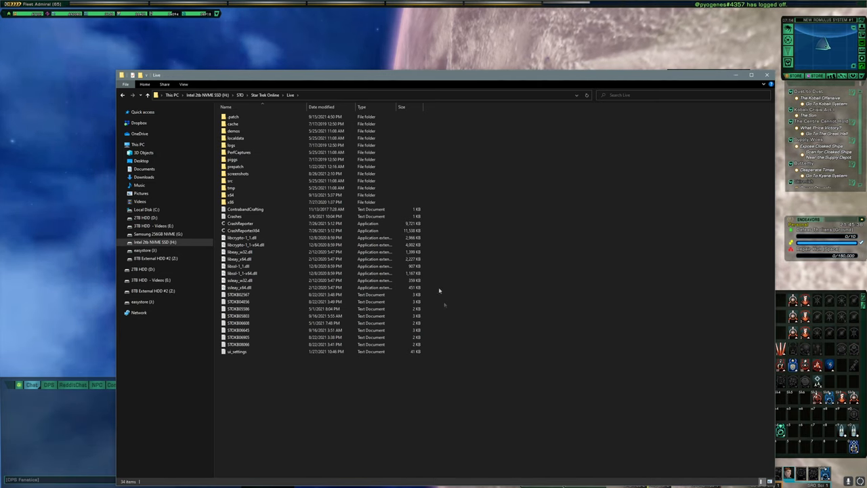
mouse_move(458, 374)
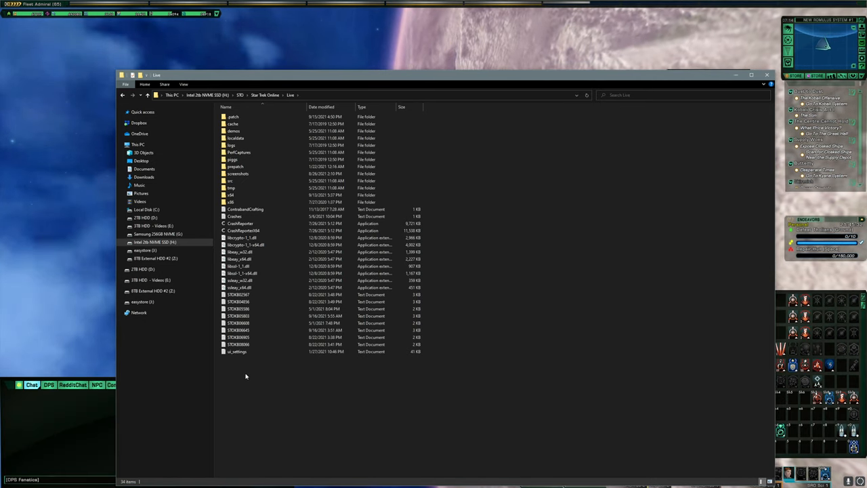
mouse_move(250, 367)
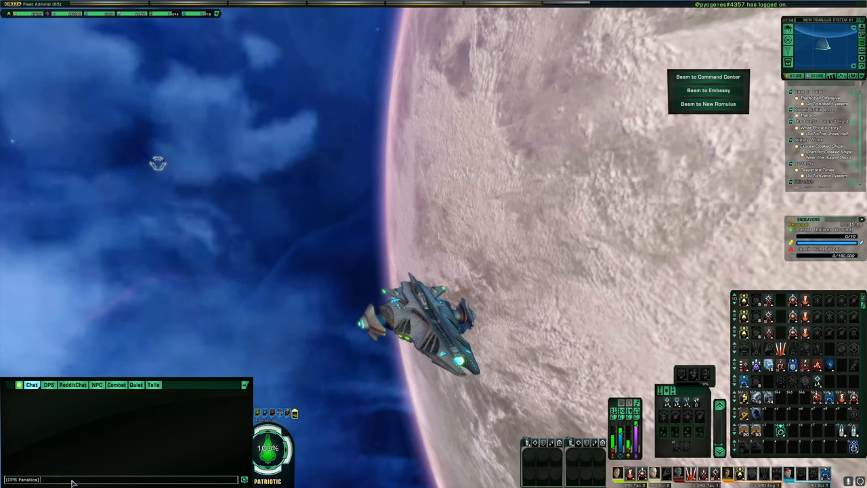
Start typing the /bind_load_file command in the game's chat line
text(/bind_load_file)
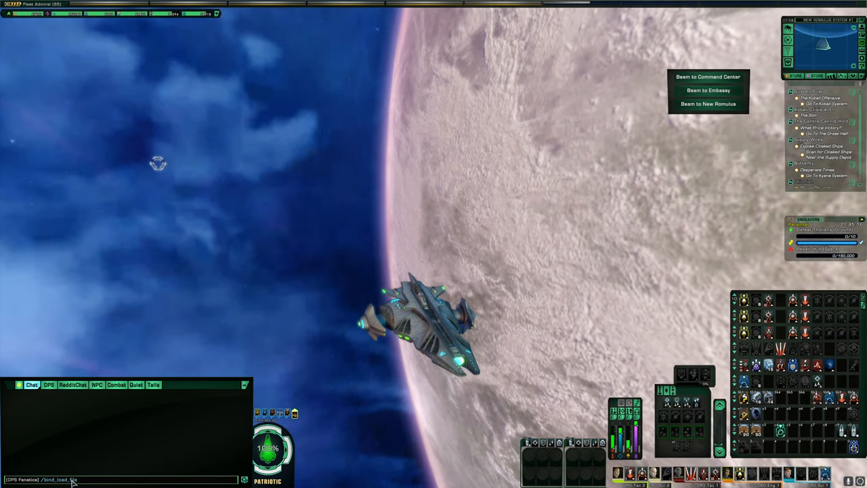
text(_menu)
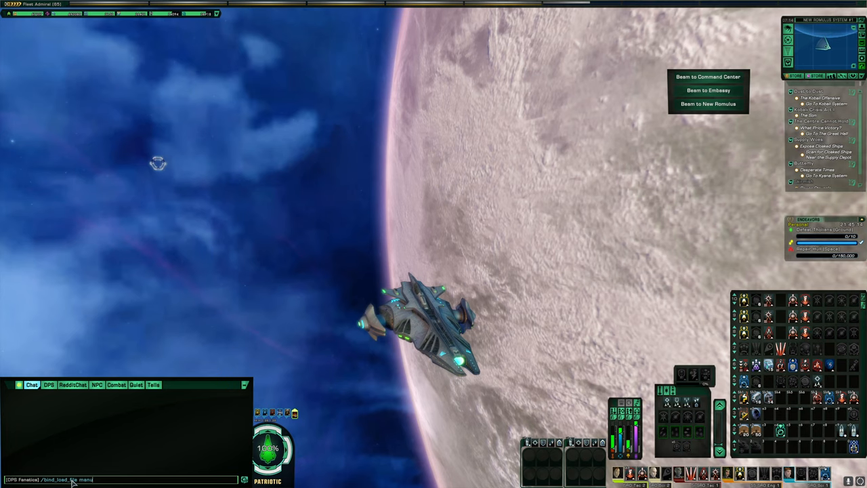